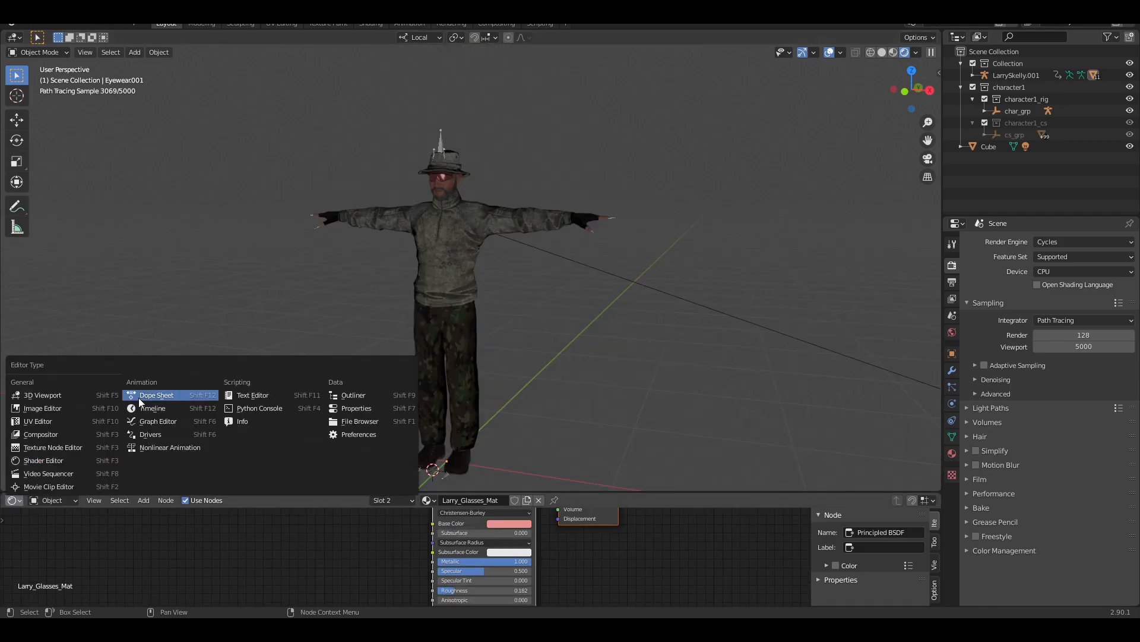
Show the Dope Sheet / Action Editor in the area below the viewport.
{"action": "left_click", "coordinate": [156, 395]}
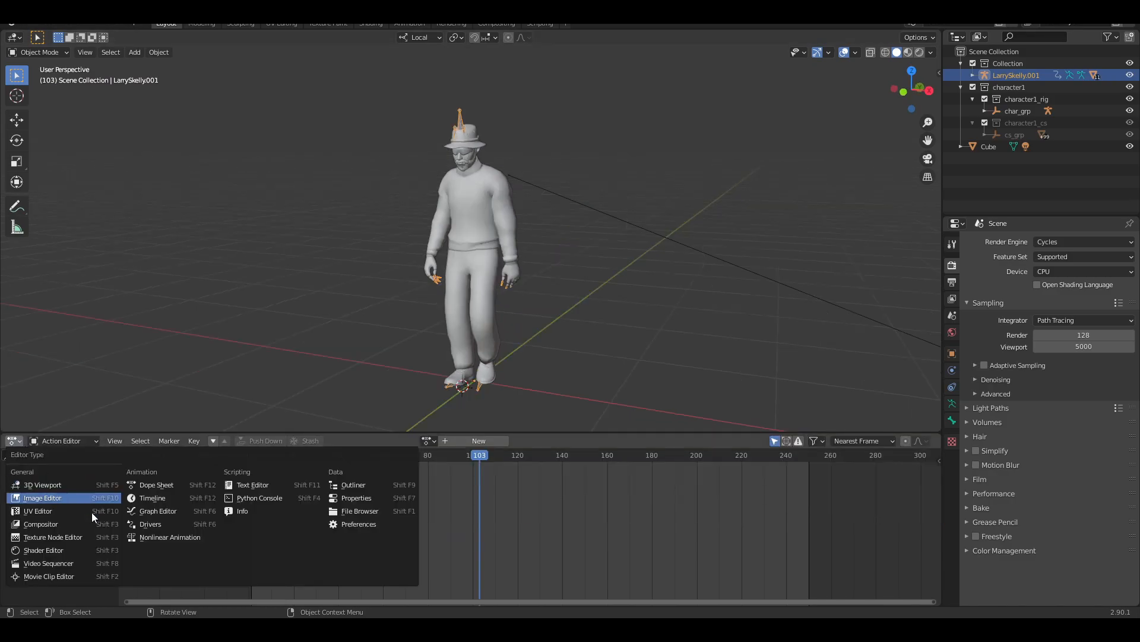
Show Nonlinear Animation strips below and enable Animated Influence of 0.4 on the upper strip.
{"action": "left_click", "coordinate": [170, 537]}
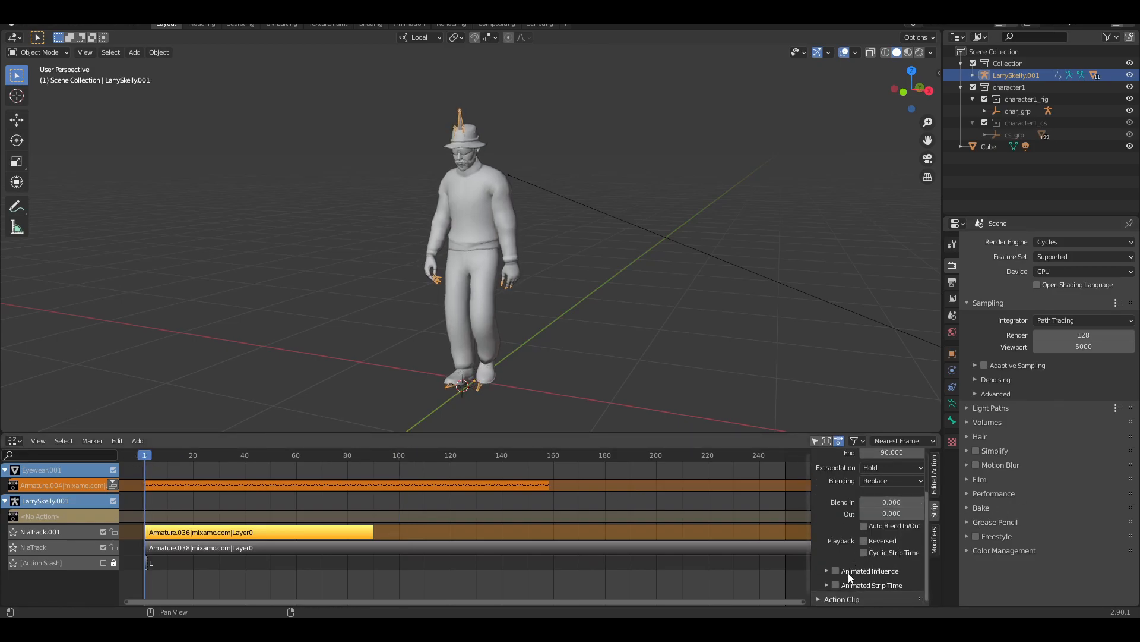
{"action": "left_click", "coordinate": [835, 570]}
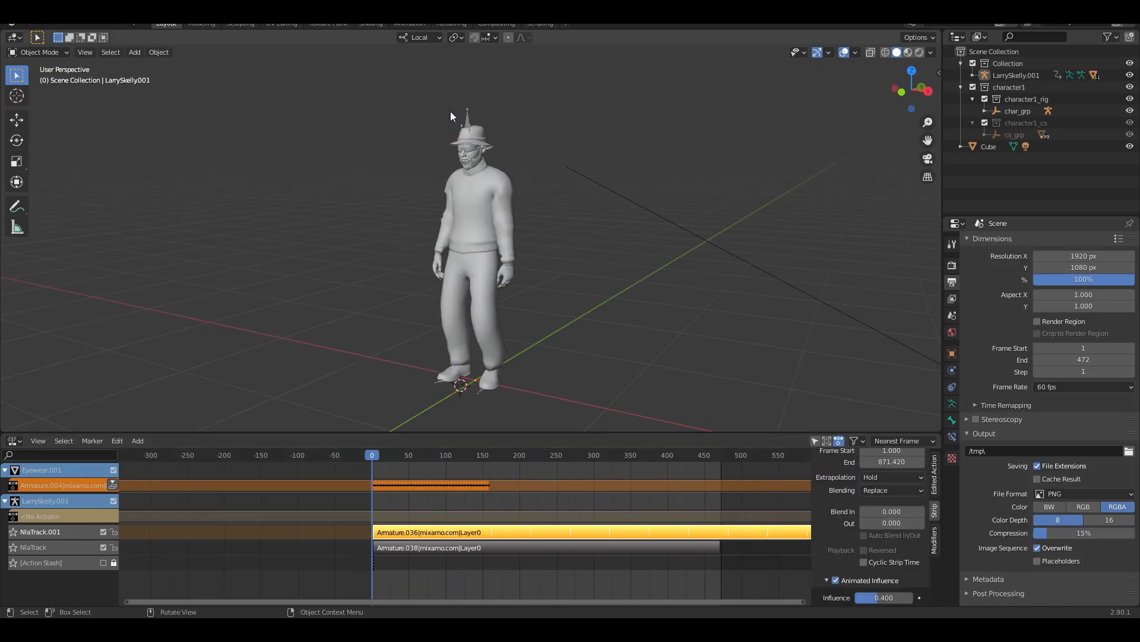
In Pose Mode, bake the blended pose over frames 1–472 into a new action on selected bones.
{"action": "left_click", "coordinate": [40, 51]}
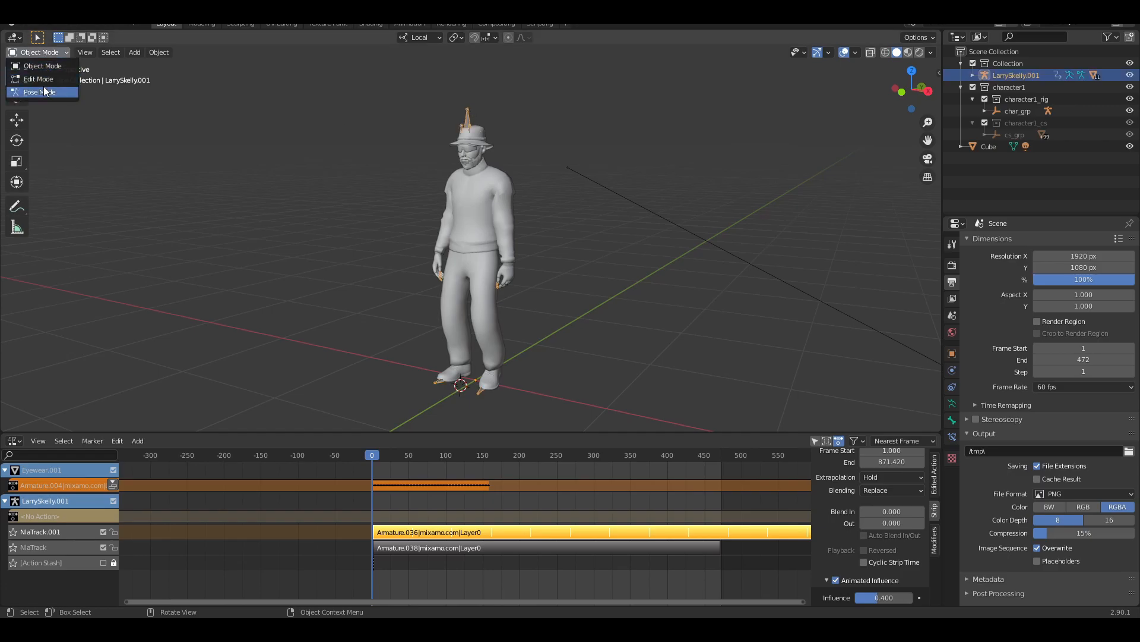
{"action": "left_click", "coordinate": [40, 91]}
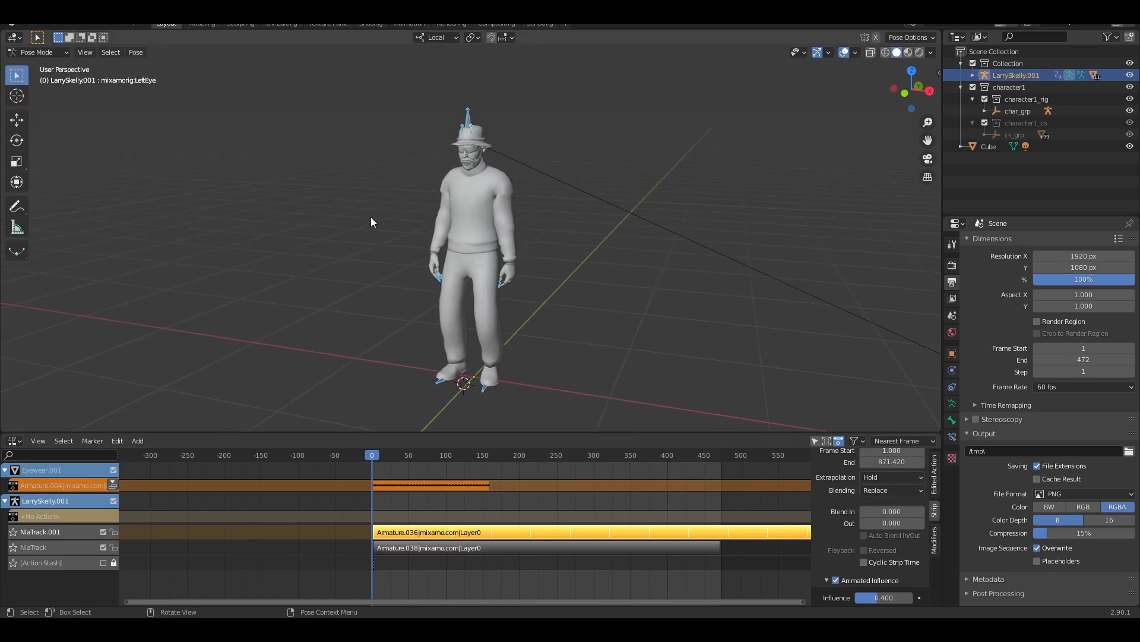
{"action": "left_click", "coordinate": [135, 51]}
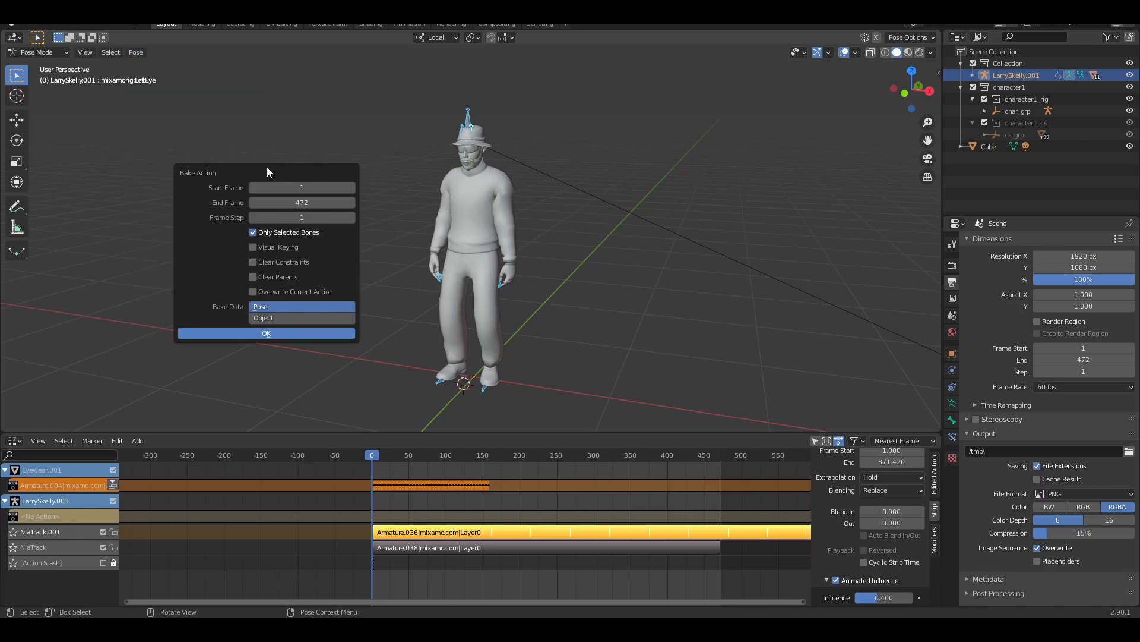
{"action": "left_click", "coordinate": [266, 333]}
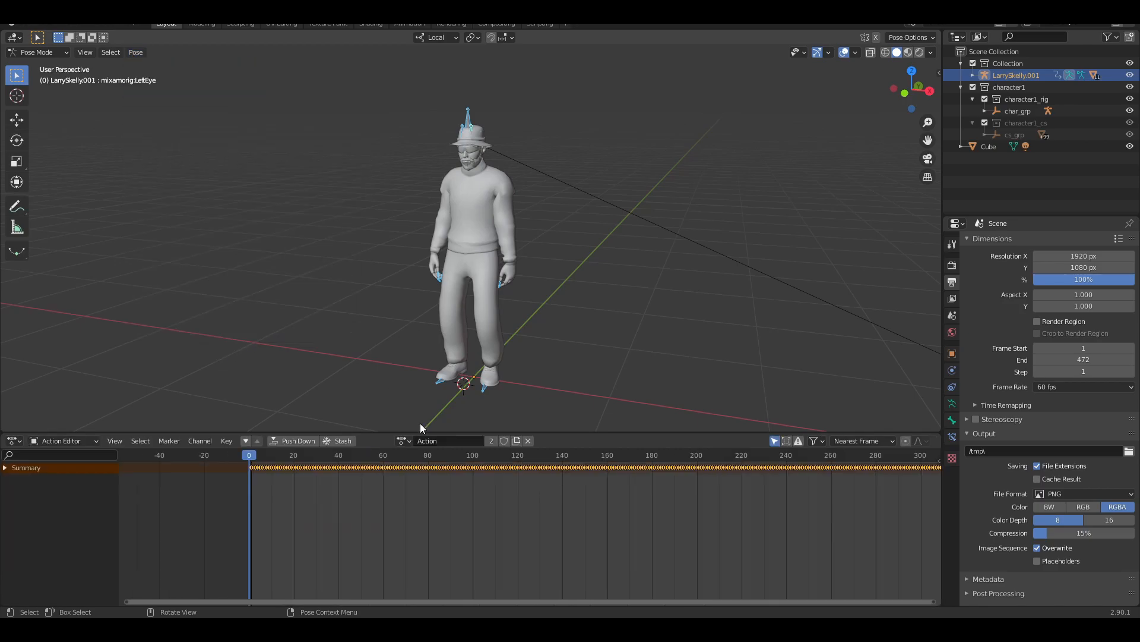